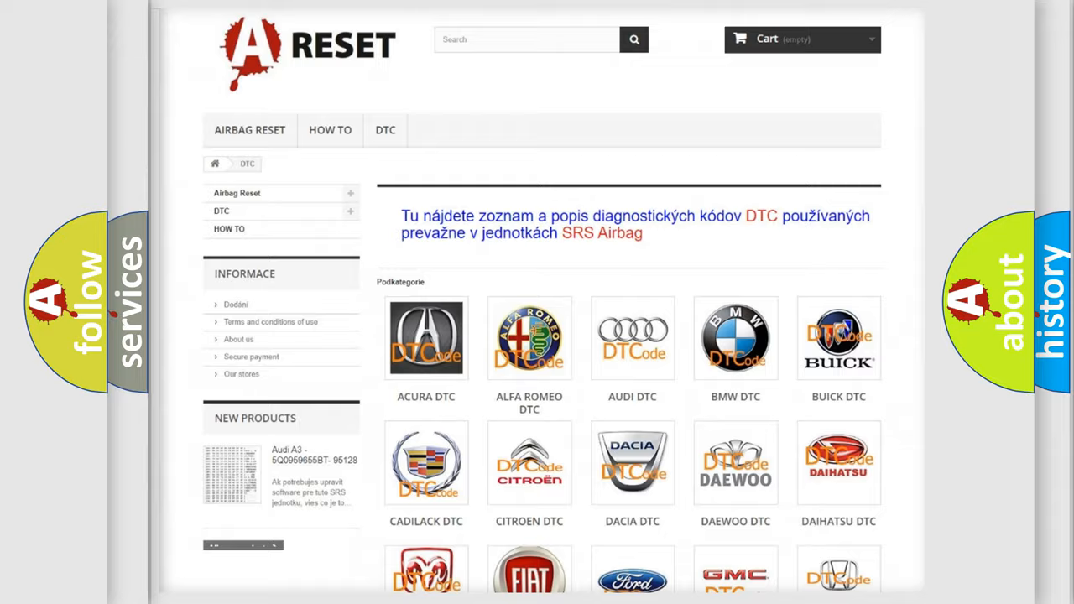
Scroll through the Nissan DTC trouble-code list and back up.
scroll("down", 3)
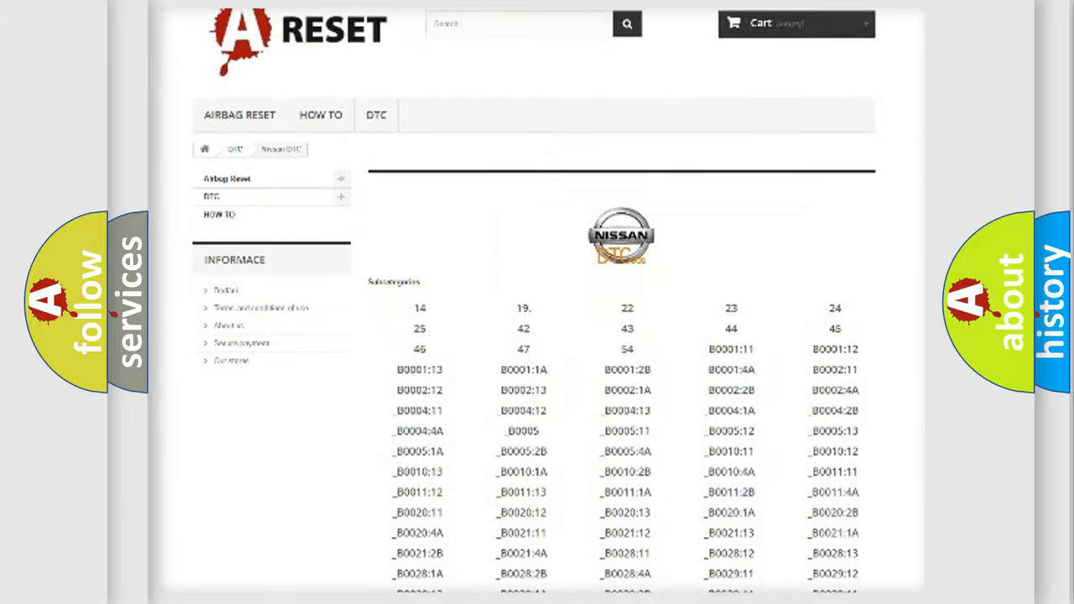
scroll("down", 3)
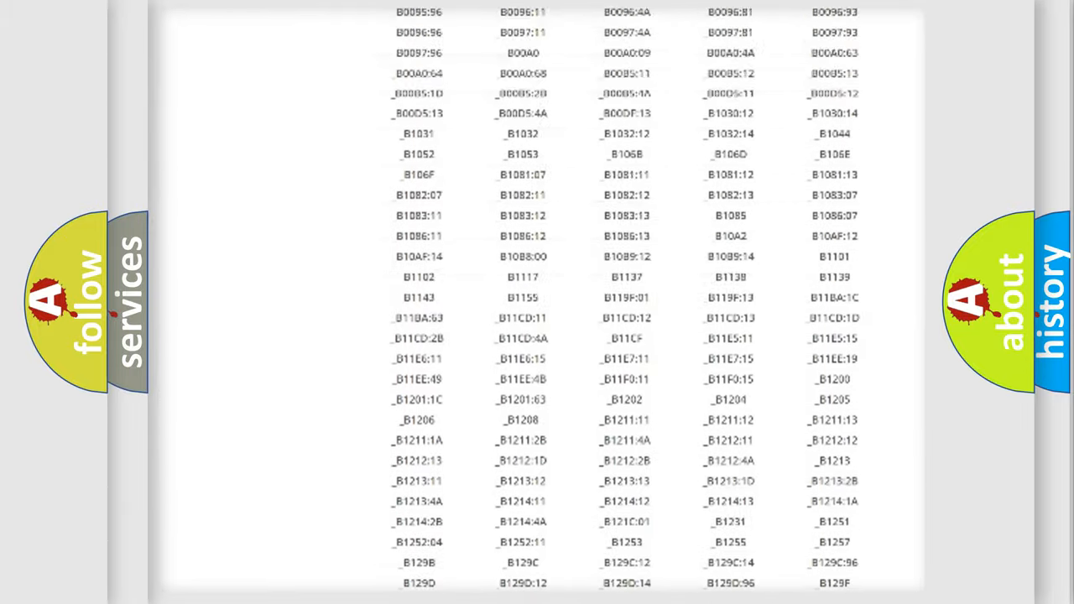
scroll("up", 3)
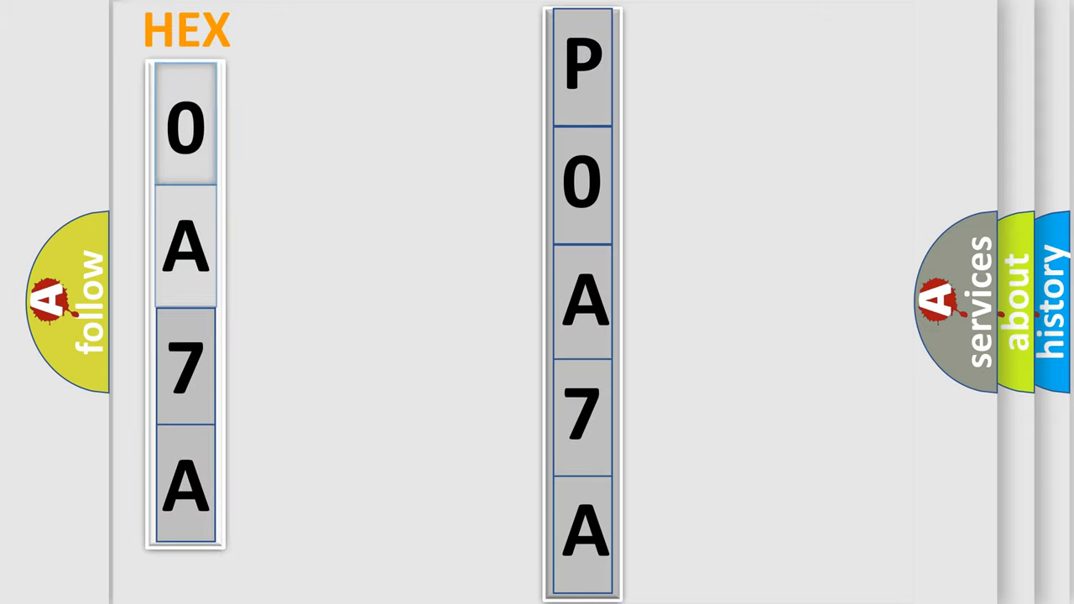
Play the slide breaking hex 0A7A into bits that confirm the code P0A7A:22.
left_click(185, 126)
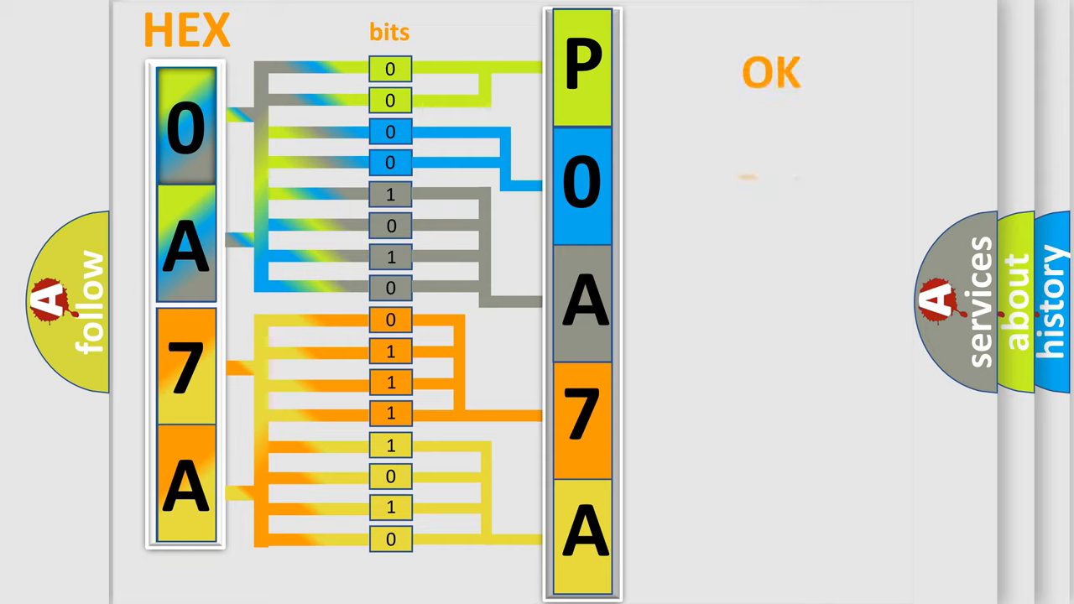
left_click(770, 72)
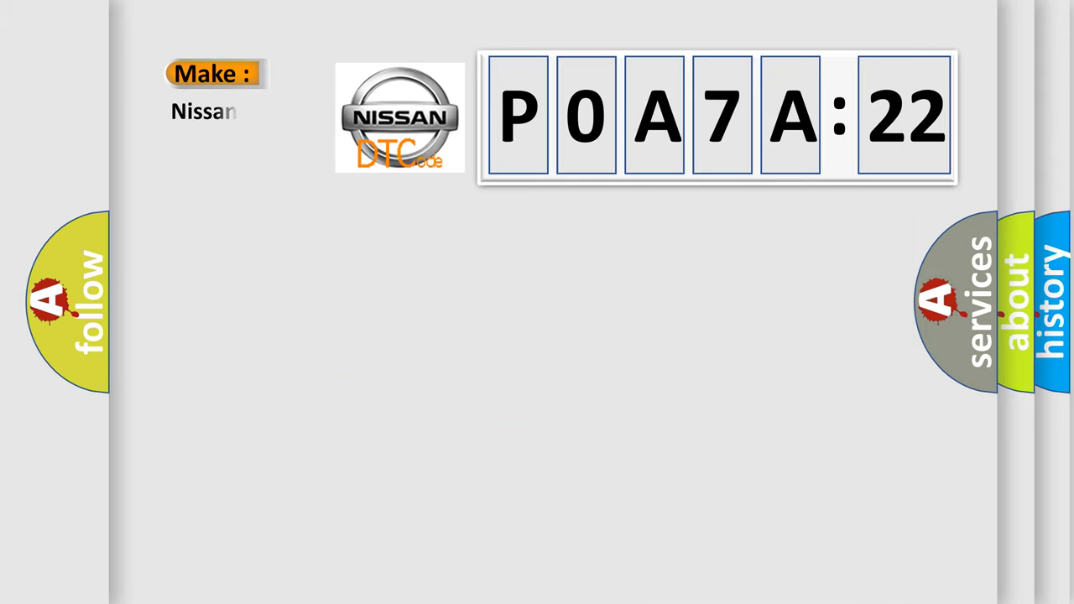